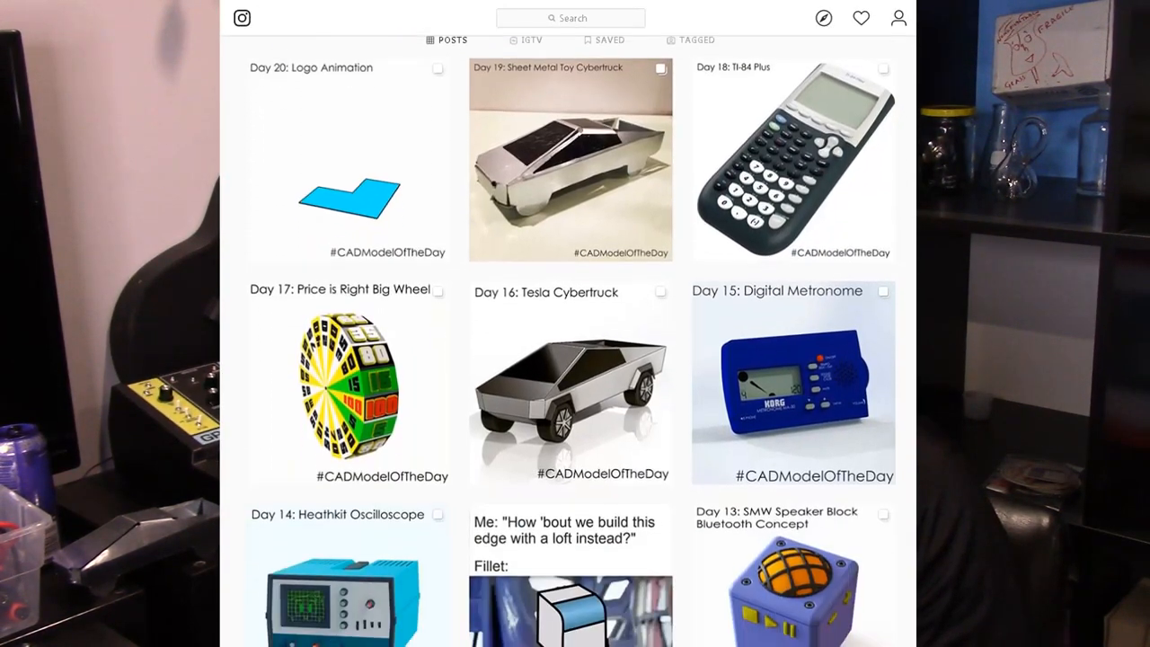
# Scroll the profile grid down to the ball whisk, metronome and siren model posts
pyautogui.scroll(-3)
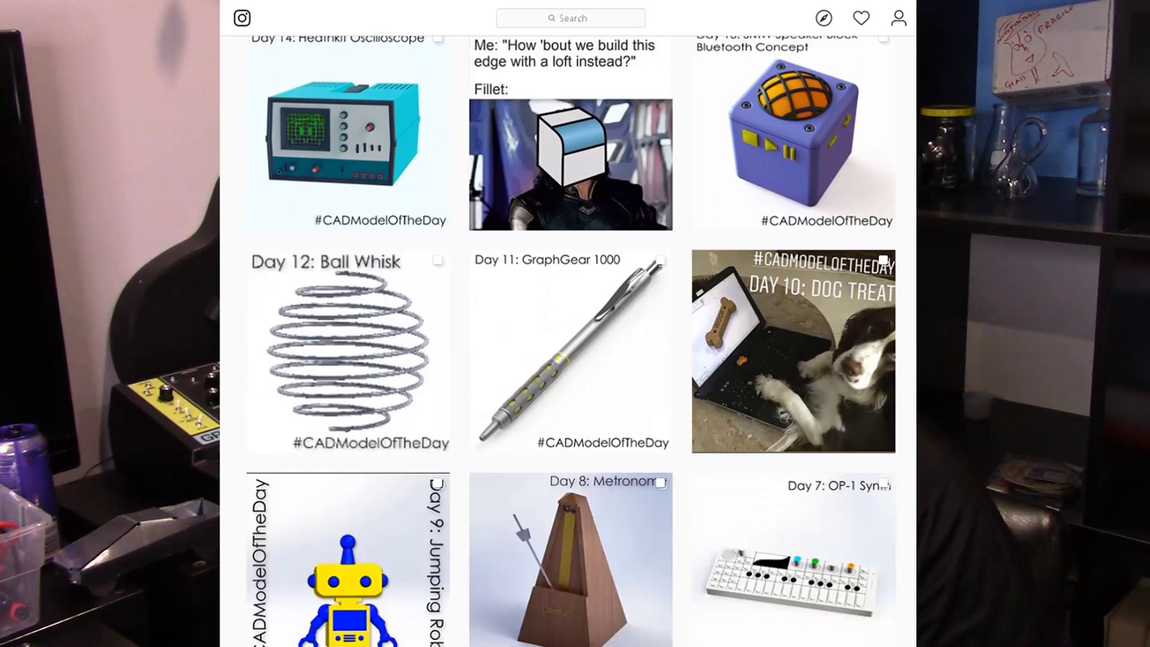
pyautogui.scroll(-3)
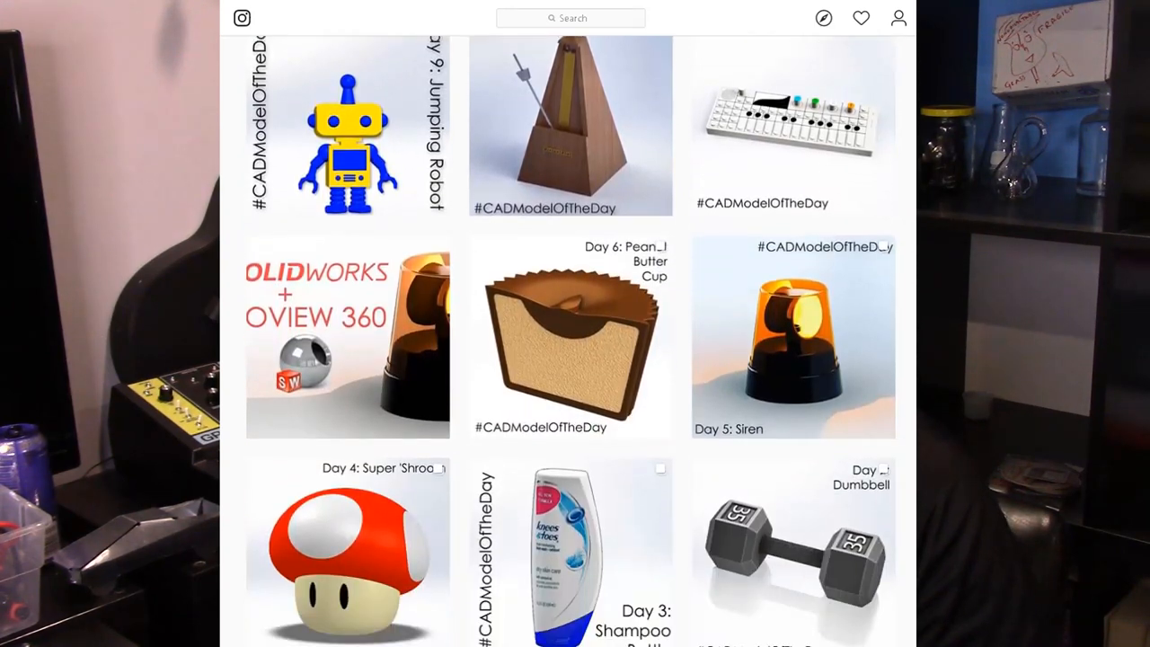
pyautogui.scroll(-3)
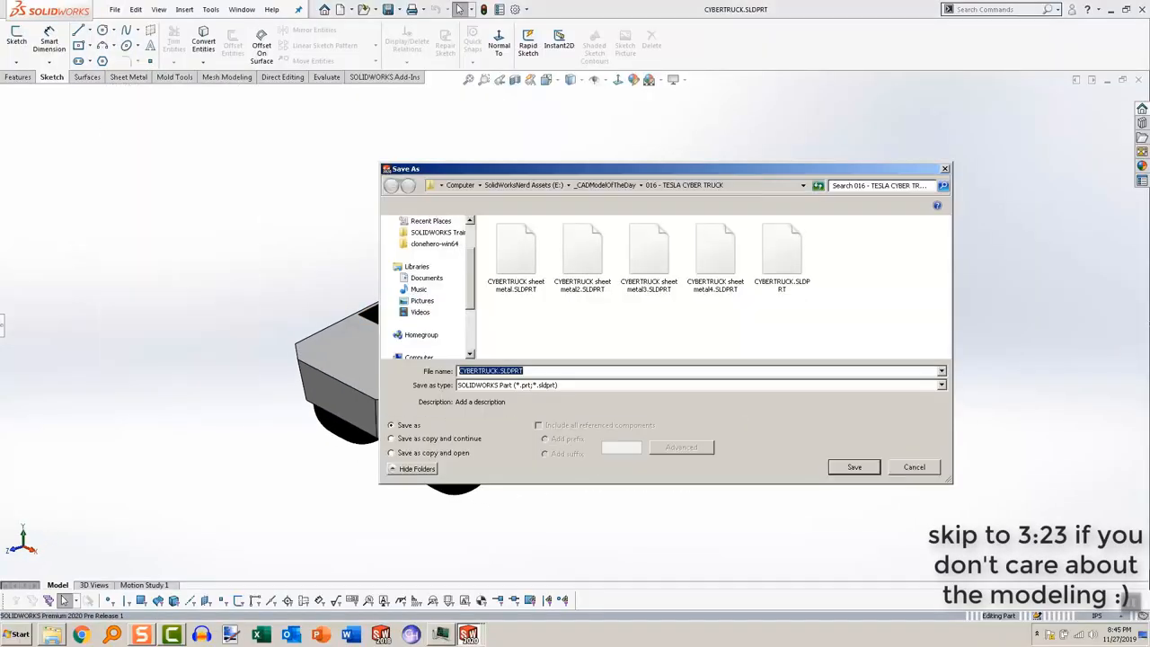
# Save the Cybertruck part as a new sheet metal copy in the Tesla Cyber Truck folder
pyautogui.click(937, 385)
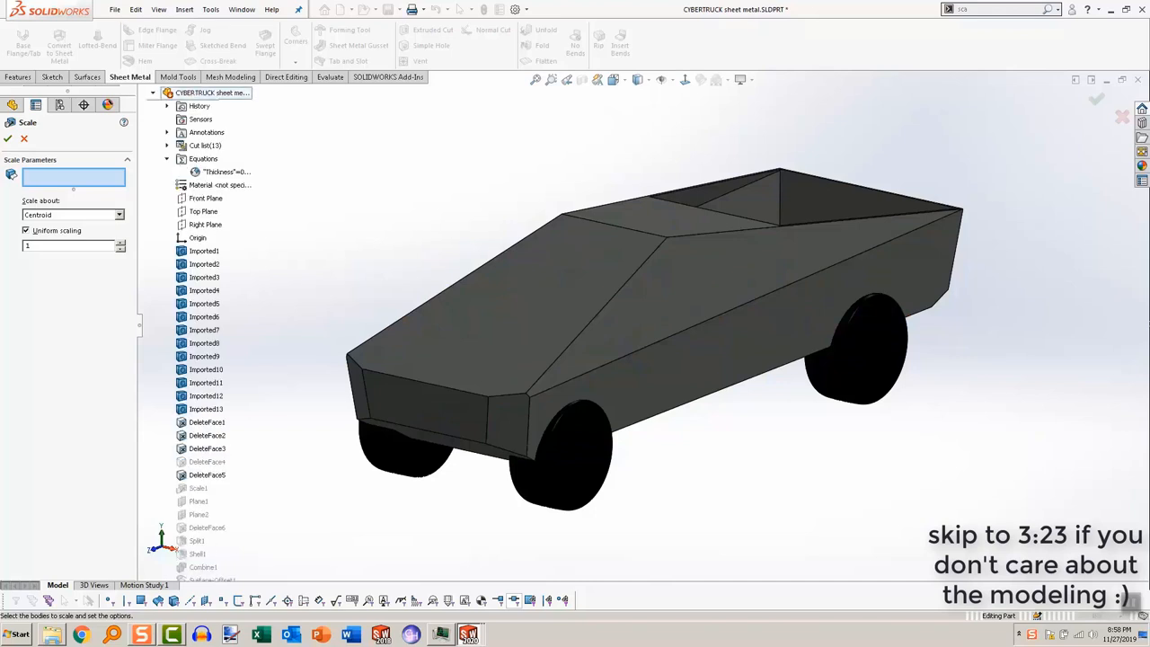
# Scale all imported truck bodies uniformly about the origin with an edited factor
pyautogui.click(167, 144)
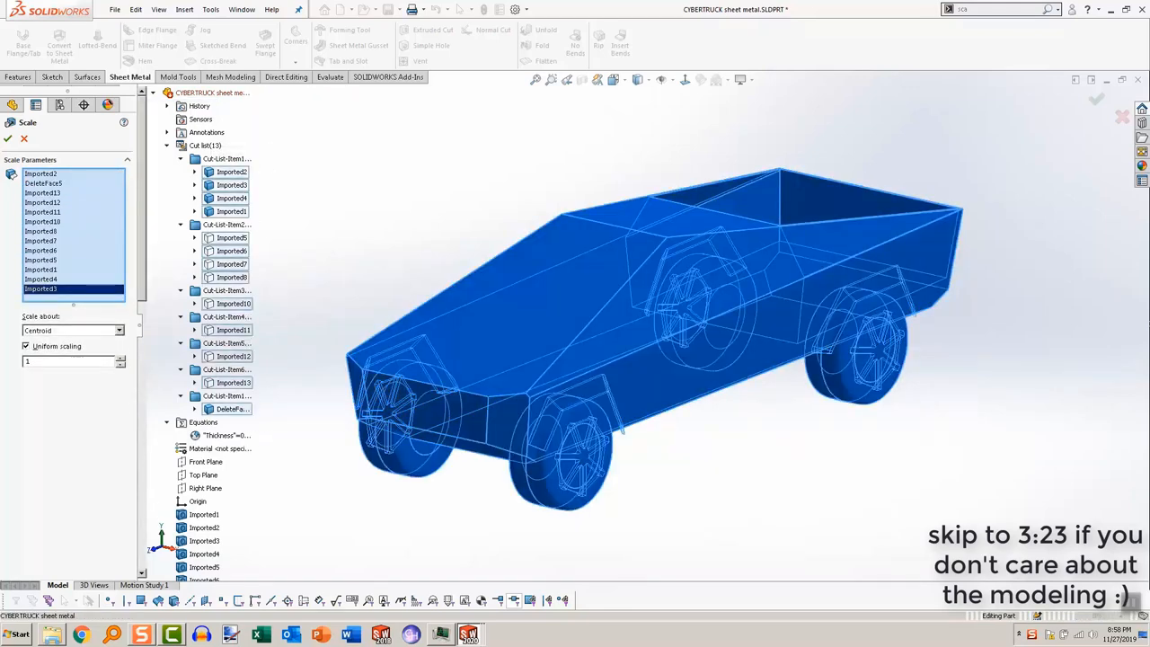
pyautogui.click(71, 330)
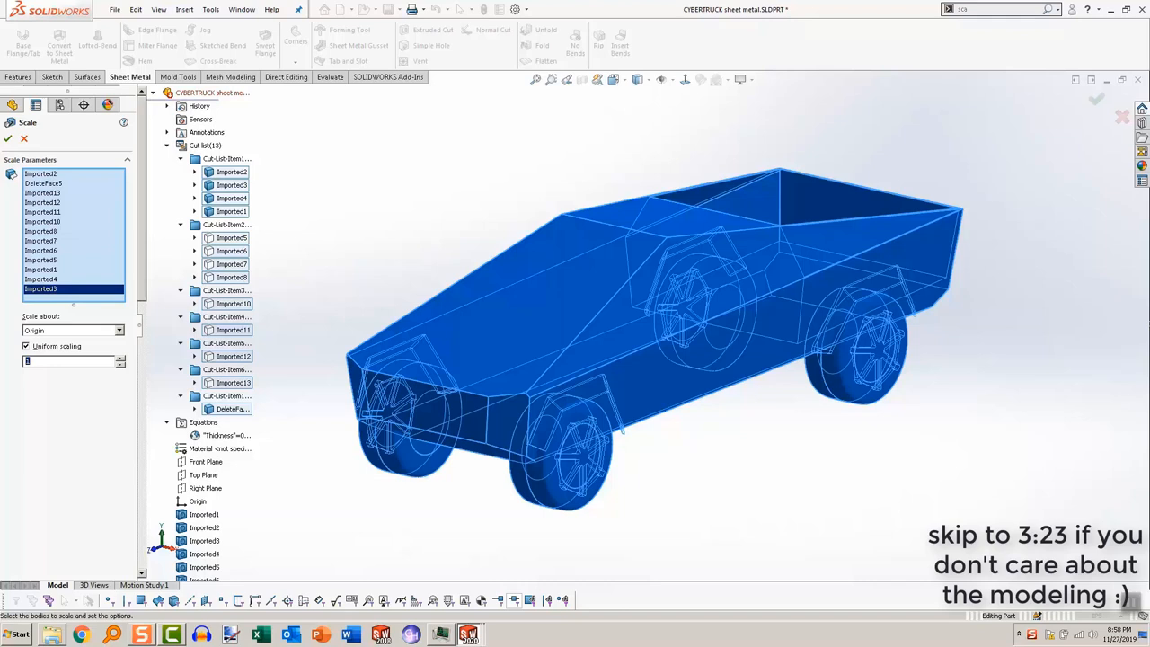
pyautogui.click(11, 141)
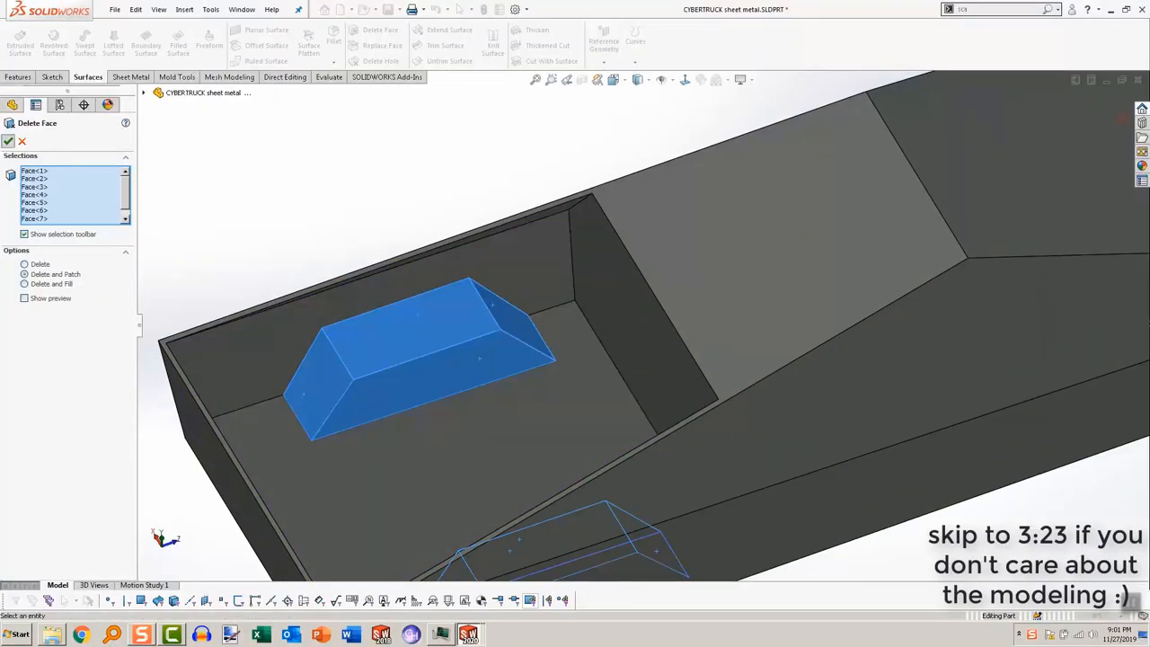
# Delete and patch the seven faces of the raised block in the truck bed
pyautogui.click(7, 142)
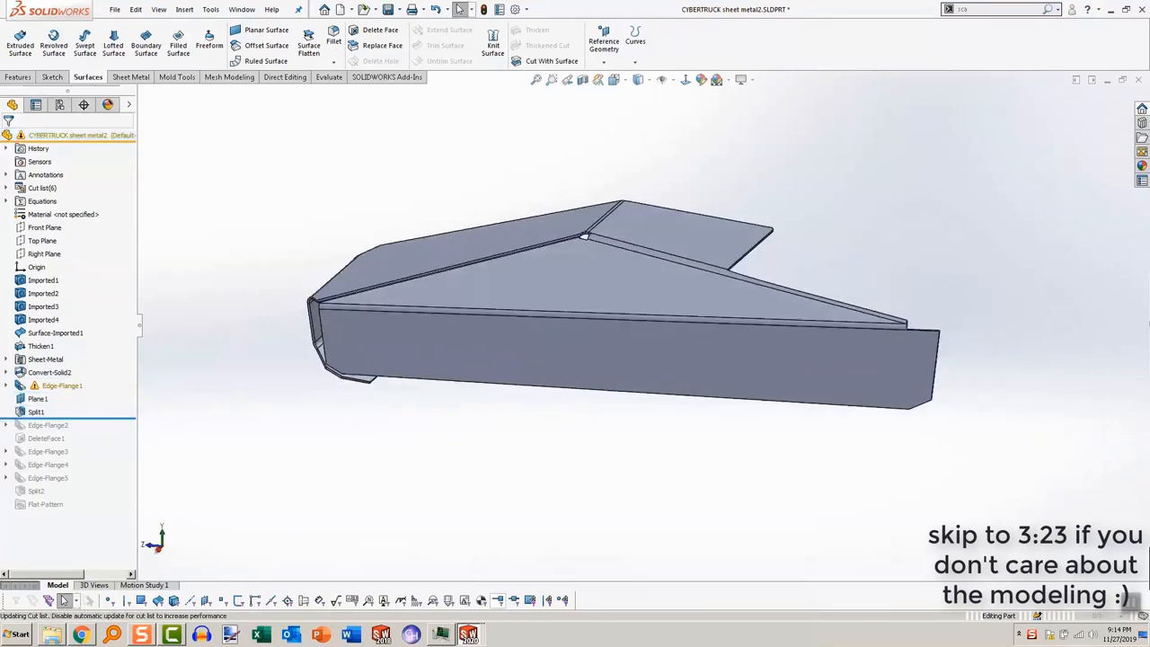
# Check the Flat-Pattern feature of the converted sheet metal body in the FeatureManager tree
pyautogui.click(47, 424)
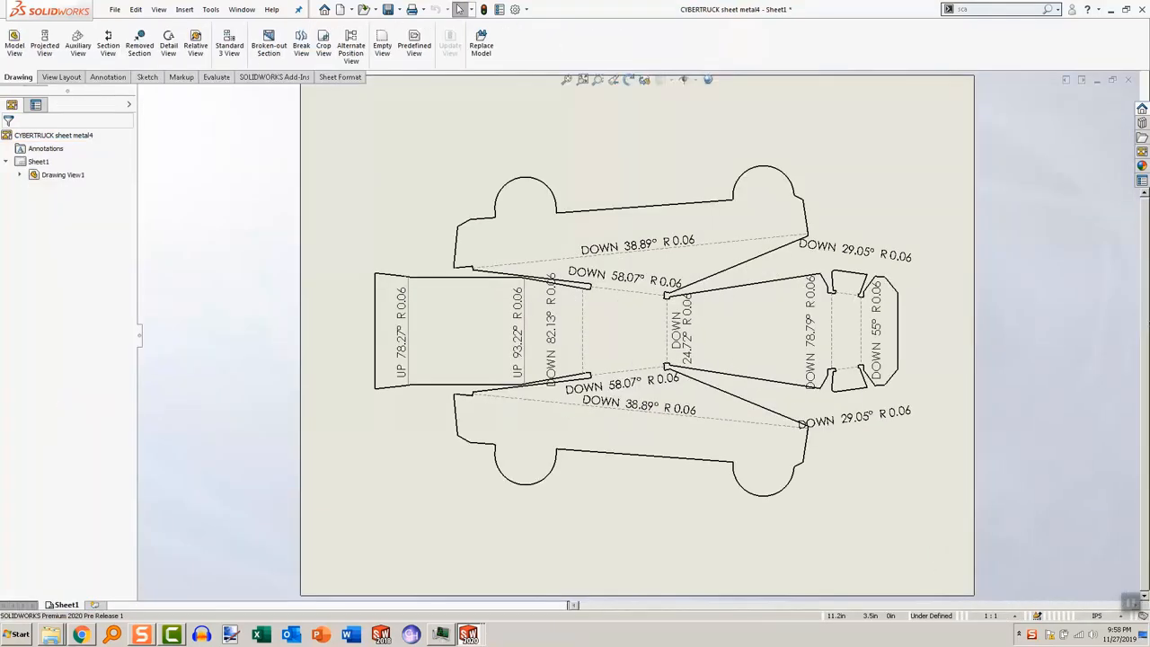
# Place the flat pattern view with UP/DOWN bend notes on a new drawing sheet
pyautogui.click(115, 11)
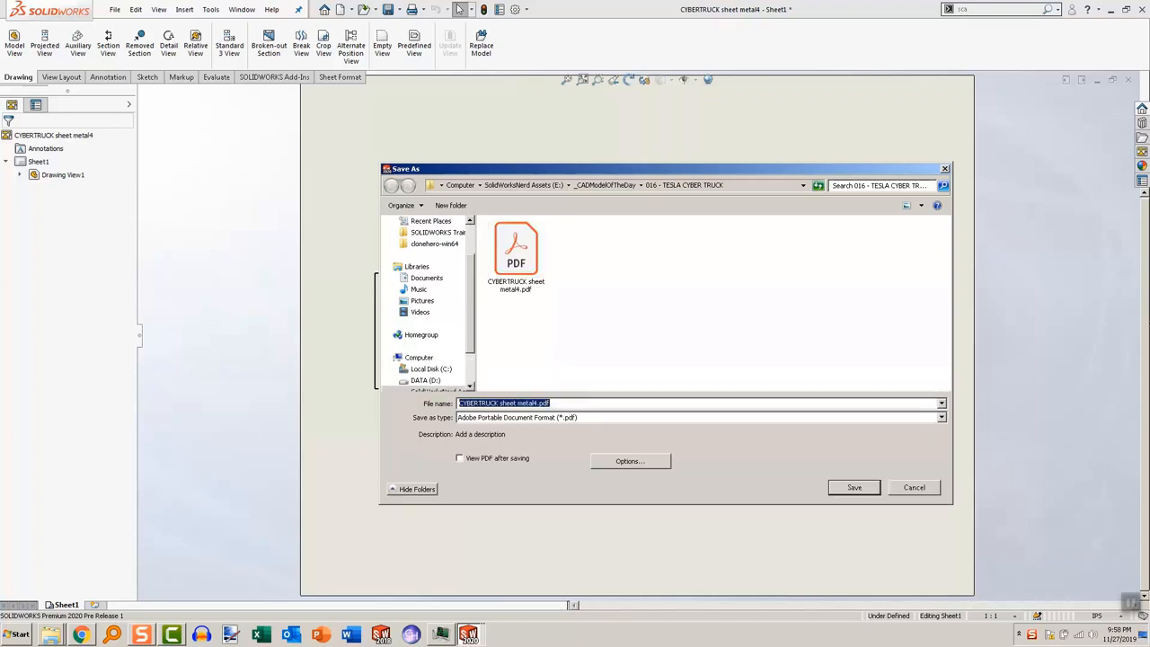
# Save the flat-pattern drawing as an Adobe PDF under a new name and view it in Acrobat Reader
pyautogui.click(460, 459)
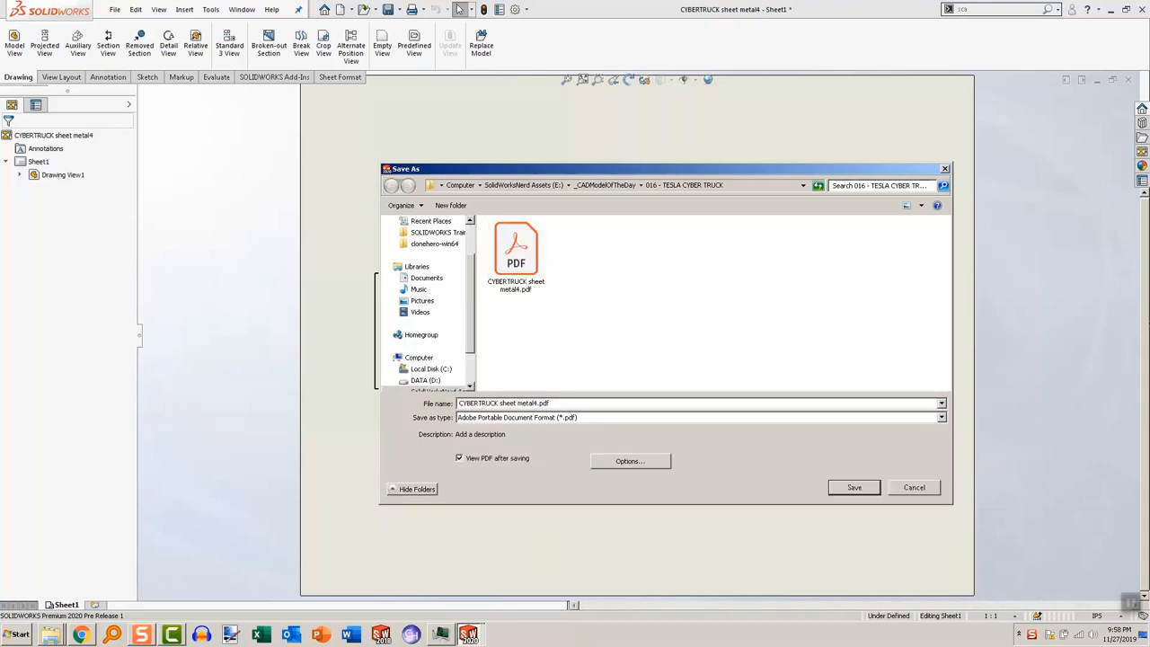
pyautogui.click(852, 487)
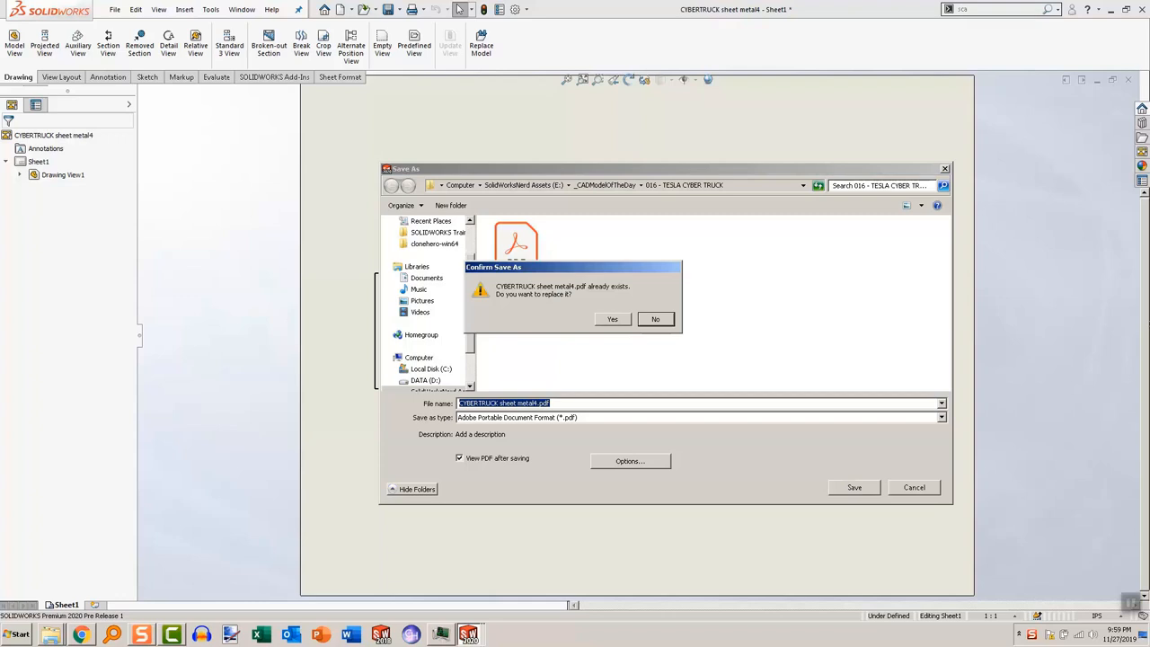
pyautogui.click(611, 320)
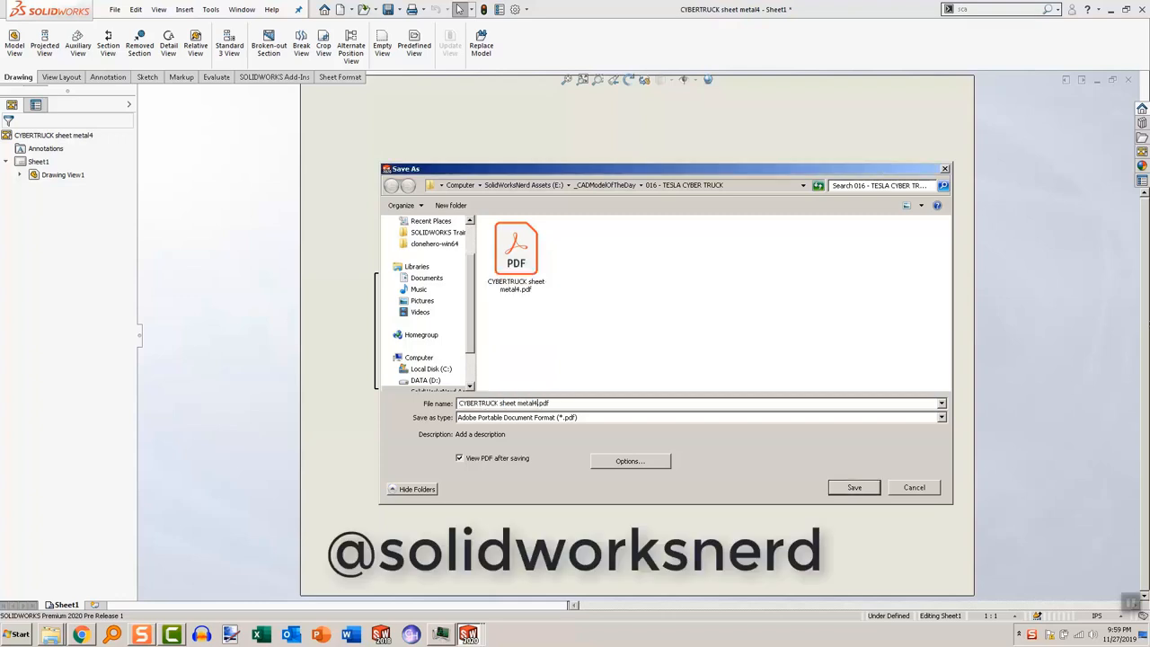
pyautogui.click(854, 487)
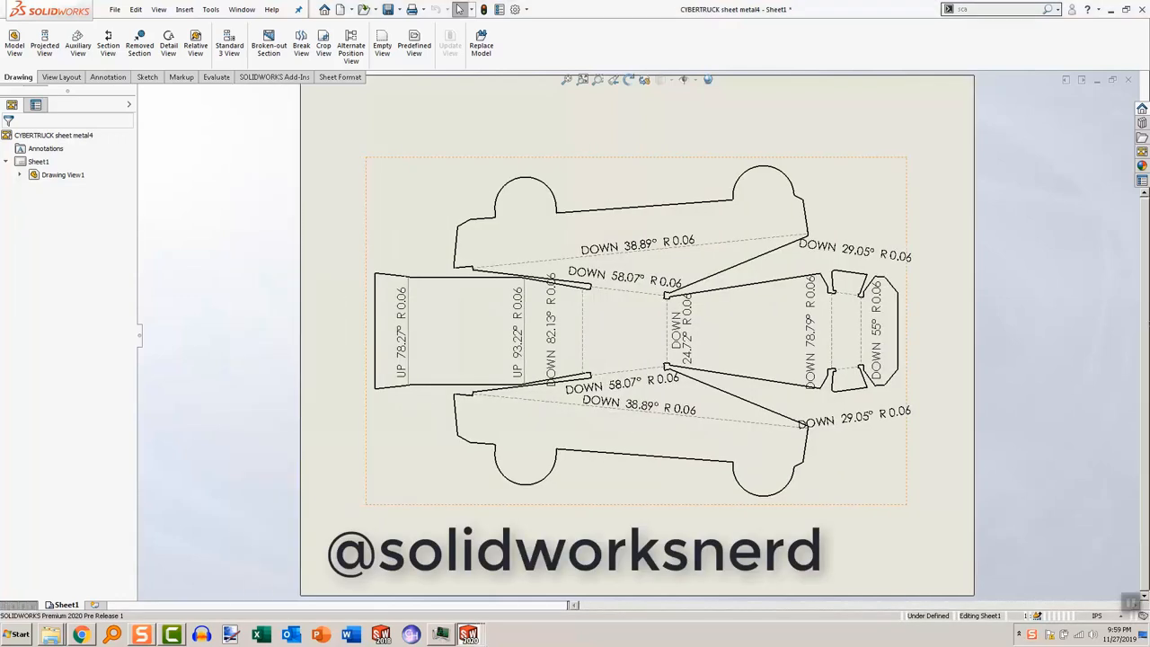
pyautogui.click(503, 633)
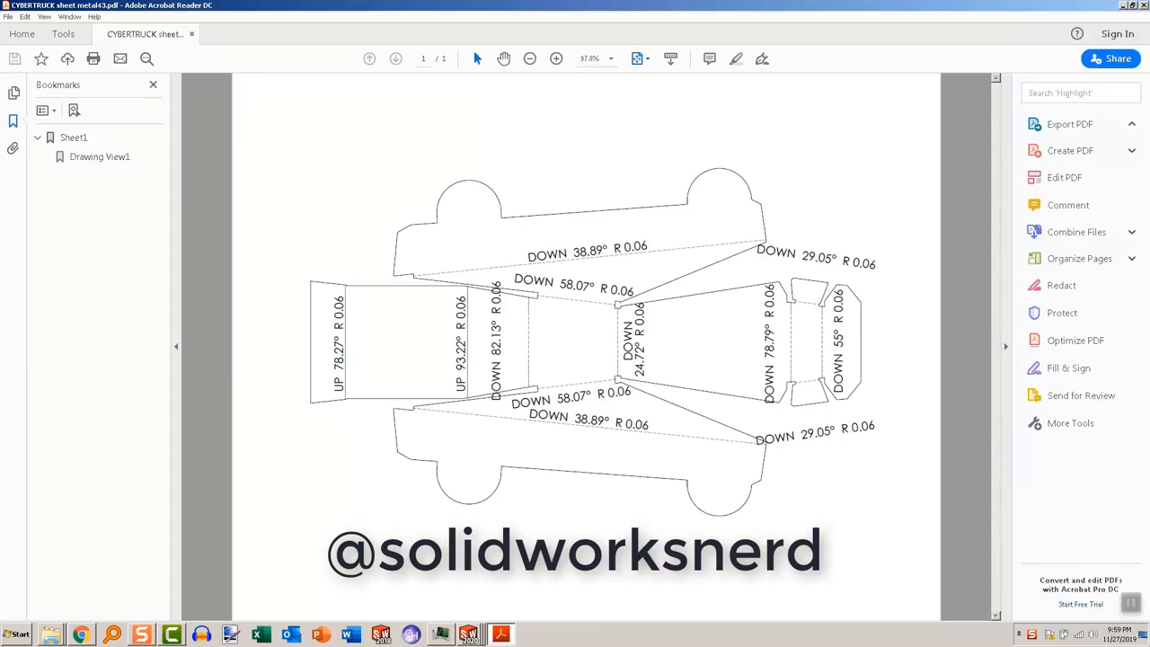
pyautogui.click(1069, 122)
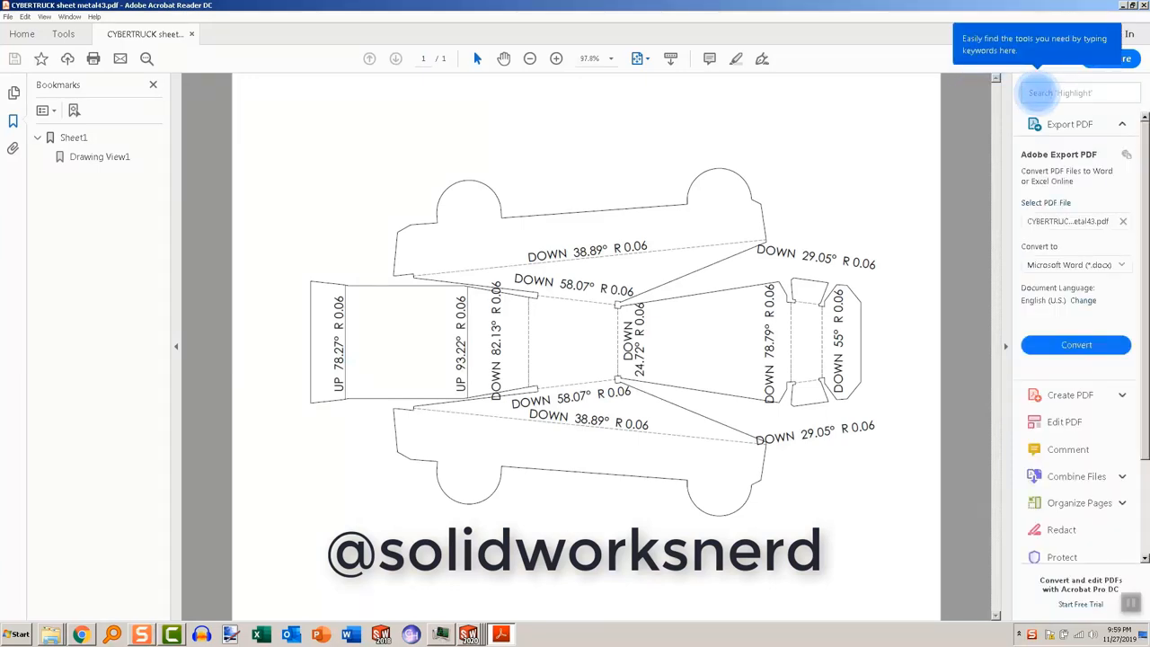